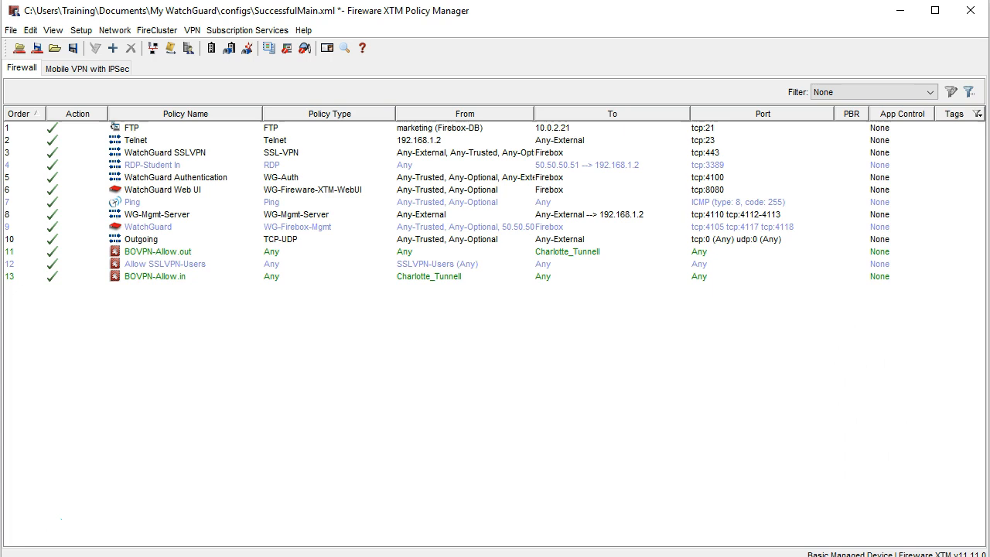
- Reach the Mobile VPN with IPSec configuration from the VPN menu, showing an empty group list
{"action": "left_click", "coordinate": [192, 29]}
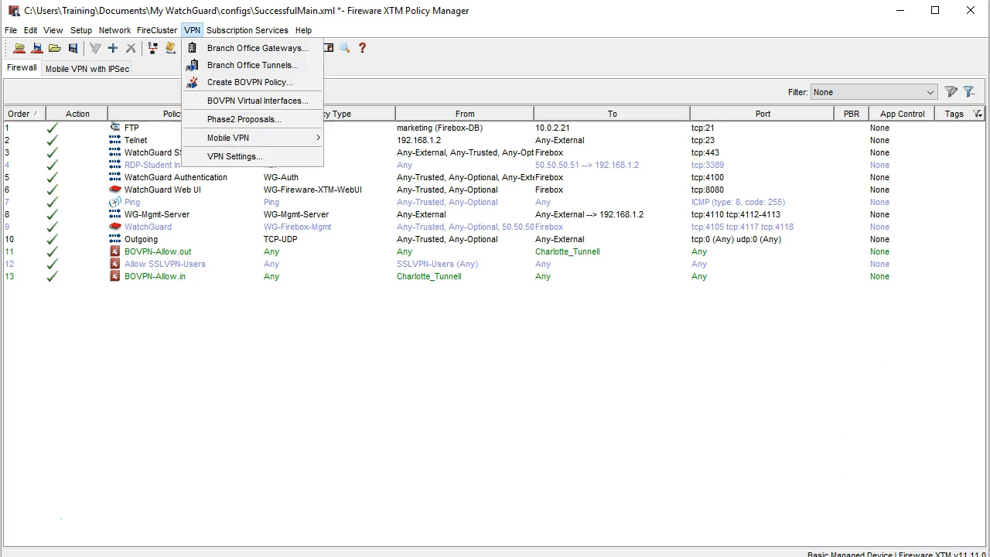
{"action": "mouse_move", "coordinate": [228, 138]}
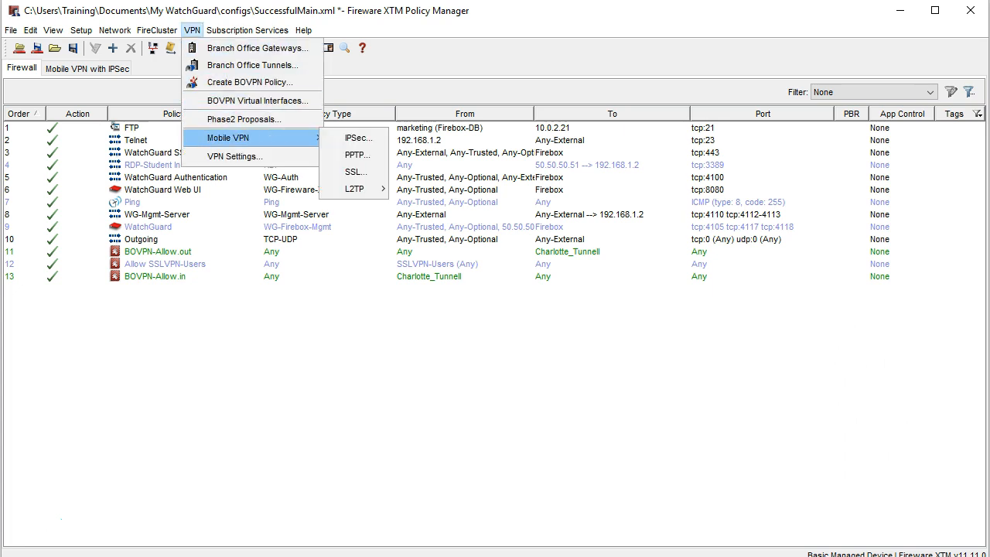
{"action": "left_click", "coordinate": [356, 138]}
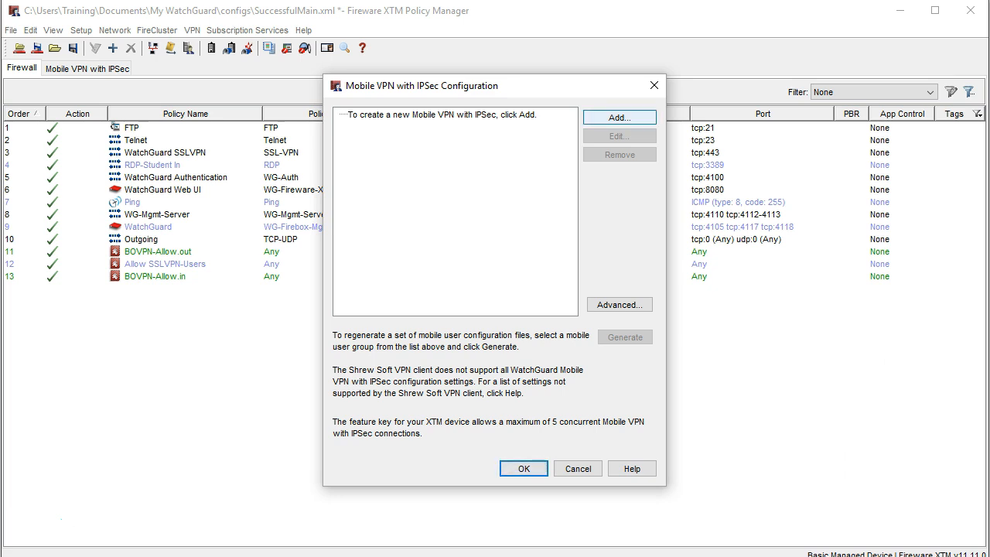
- Start the Add wizard and name the group Mobile_VPN_Users on the Firebox-DB authentication server
{"action": "left_click", "coordinate": [619, 118]}
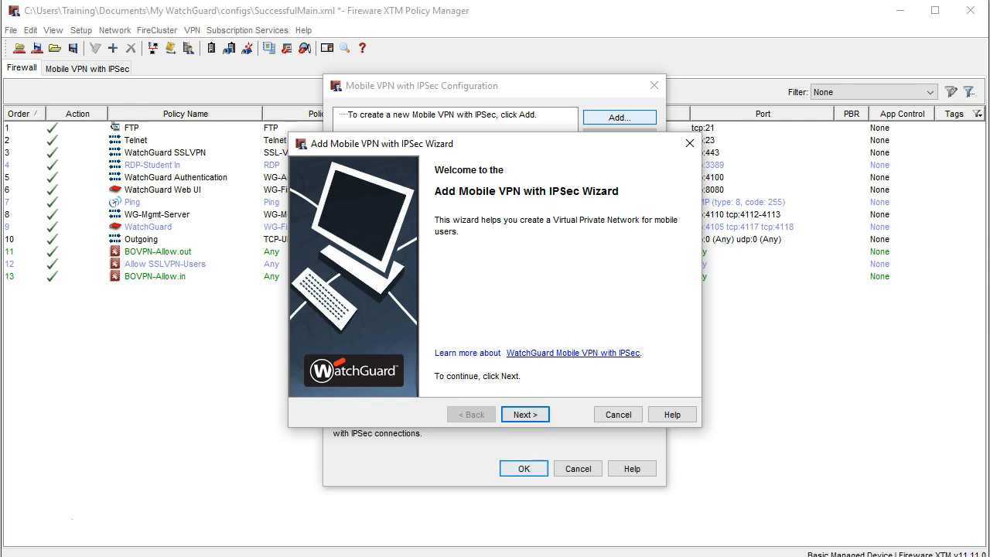
{"action": "left_click", "coordinate": [525, 414]}
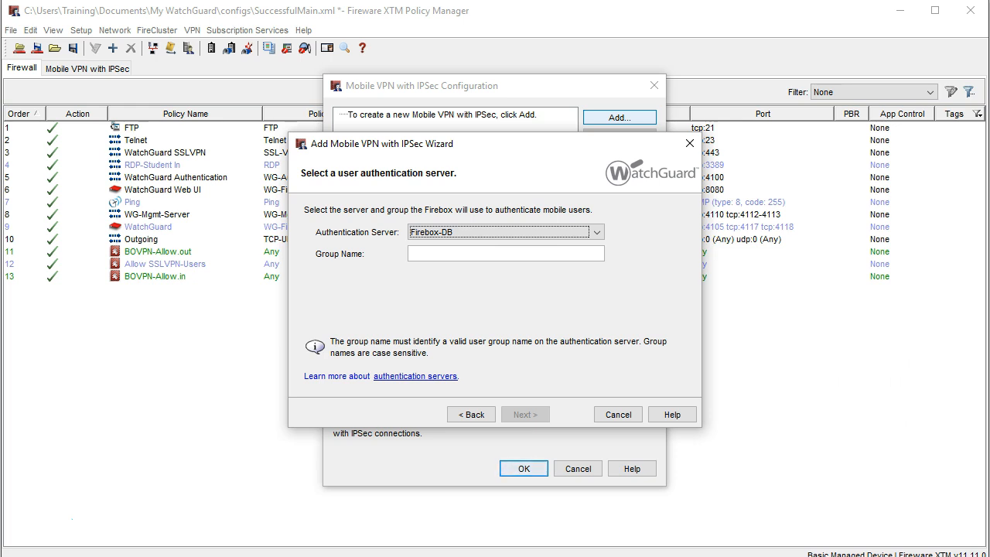
{"action": "left_click", "coordinate": [505, 253]}
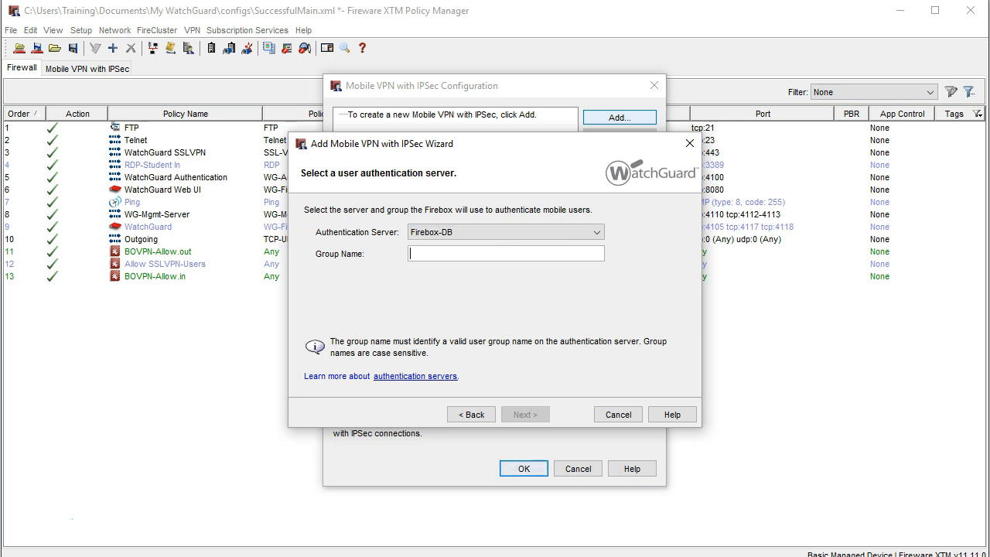
{"action": "type", "text": "Mobile_VPN_Users"}
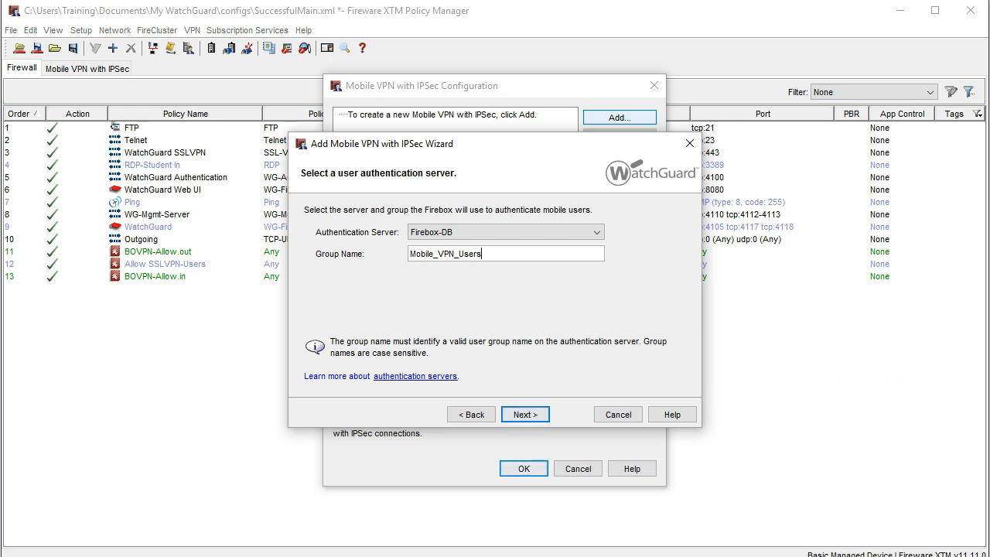
{"action": "left_click", "coordinate": [524, 414]}
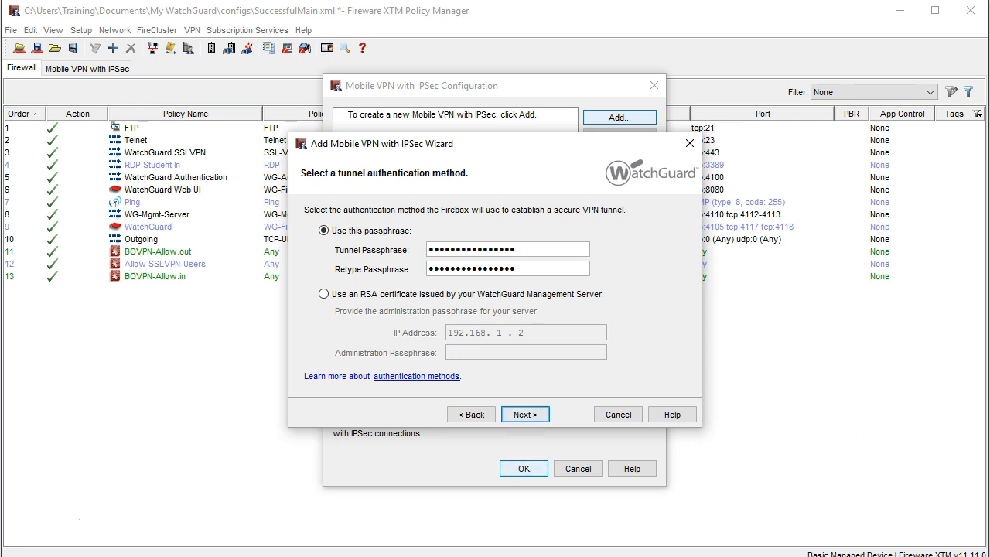
- Keep the passphrase and choose 'Yes, force all Internet traffic to flow through the tunnel'
{"action": "left_click", "coordinate": [524, 415]}
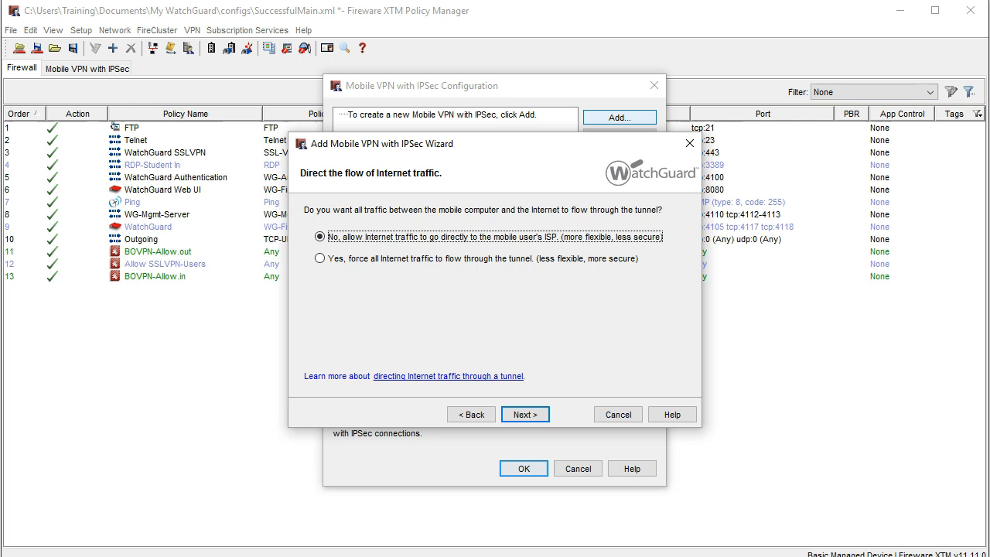
{"action": "left_click", "coordinate": [319, 258]}
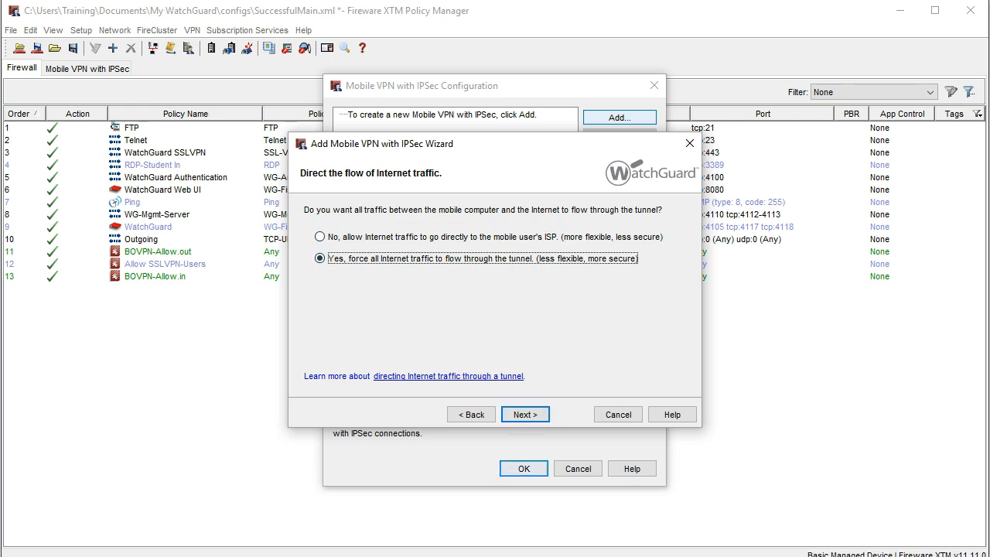
{"action": "left_click", "coordinate": [524, 415]}
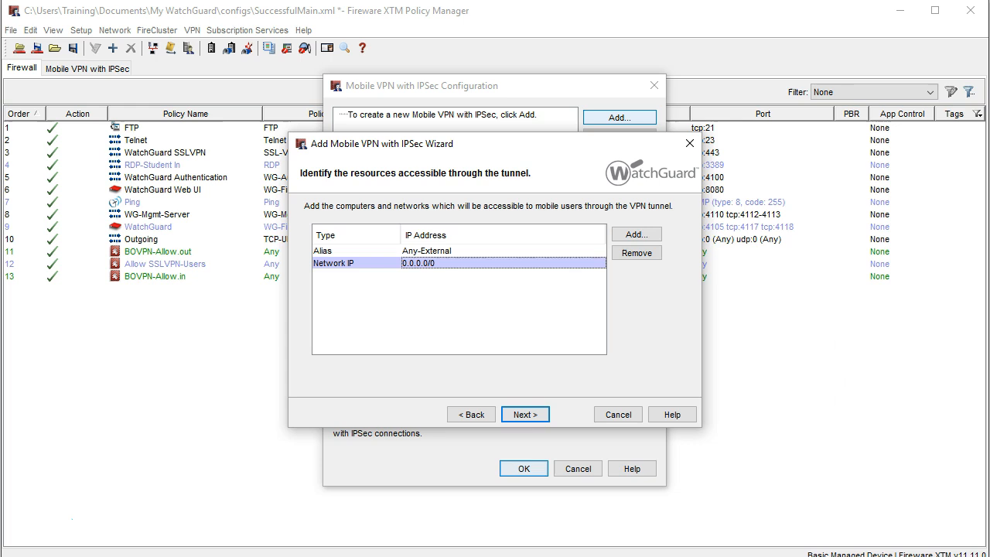
- Add 192.168.5.4 as a resource reachable through the tunnel
{"action": "left_click", "coordinate": [636, 236]}
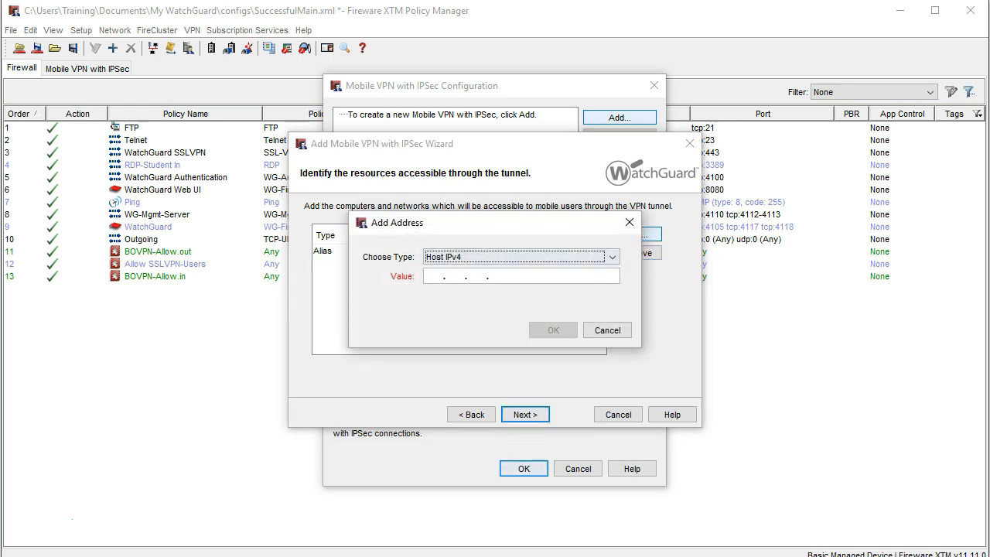
{"action": "type", "text": "192.168.5.4"}
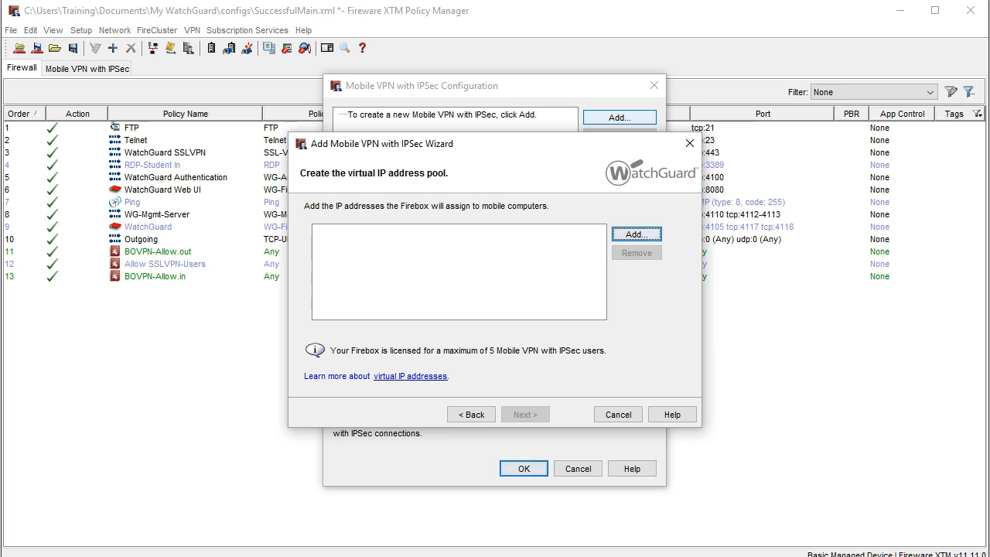
- Add Host IPv4 192.168.50.10 to the virtual IP address pool
{"action": "left_click", "coordinate": [636, 234]}
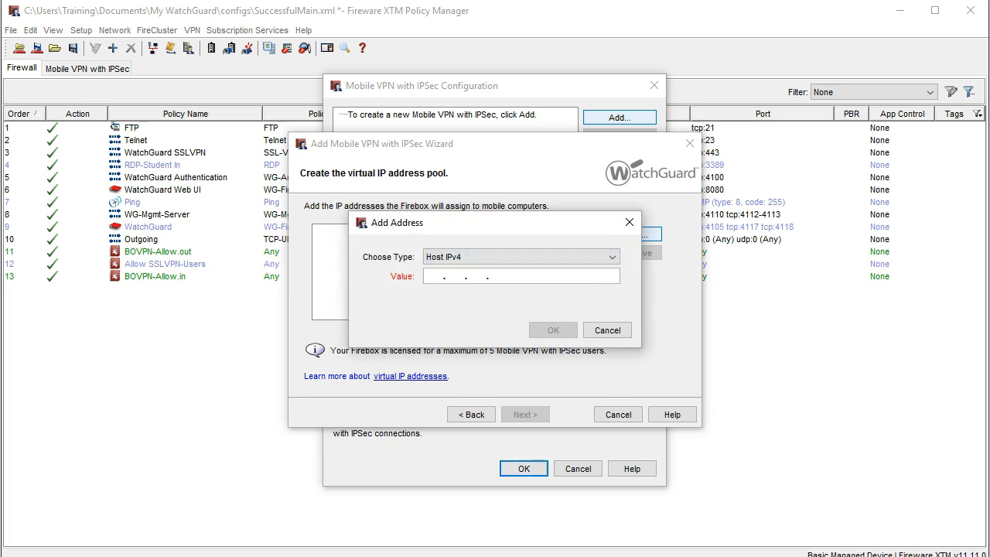
{"action": "type", "text": "192.168.50.10"}
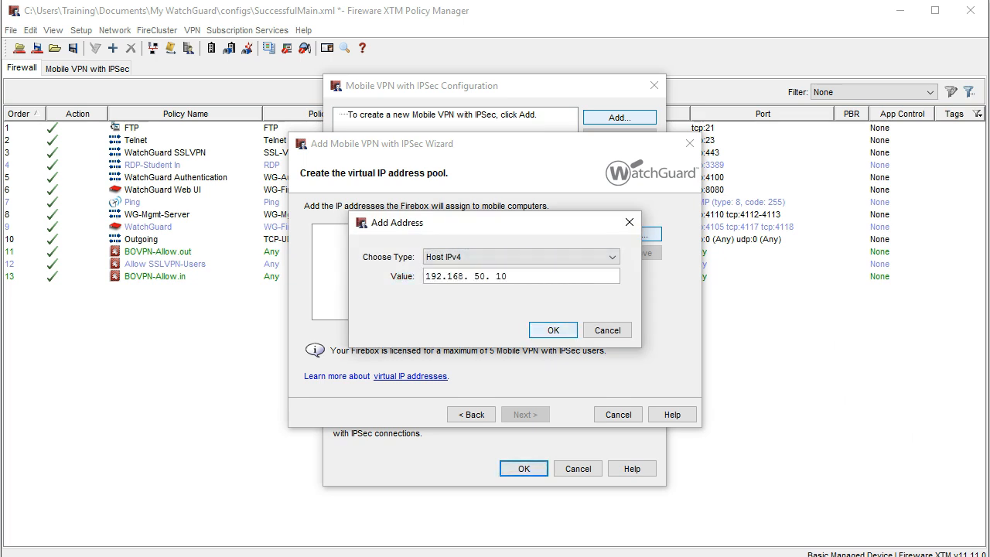
{"action": "left_click", "coordinate": [554, 331]}
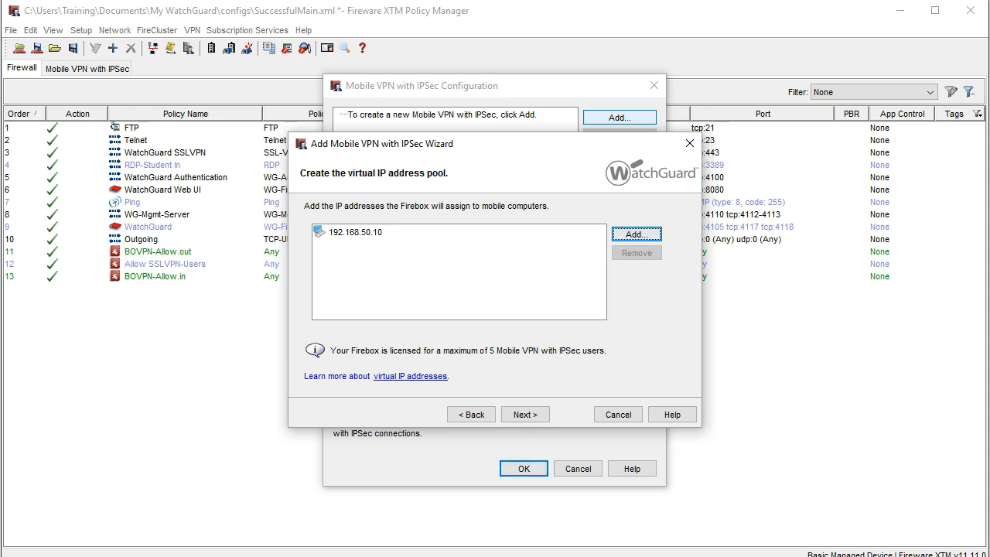
- Finish the wizard with 'Add users to Mobile_VPN_Users' ticked so the group is listed
{"action": "left_click", "coordinate": [525, 415]}
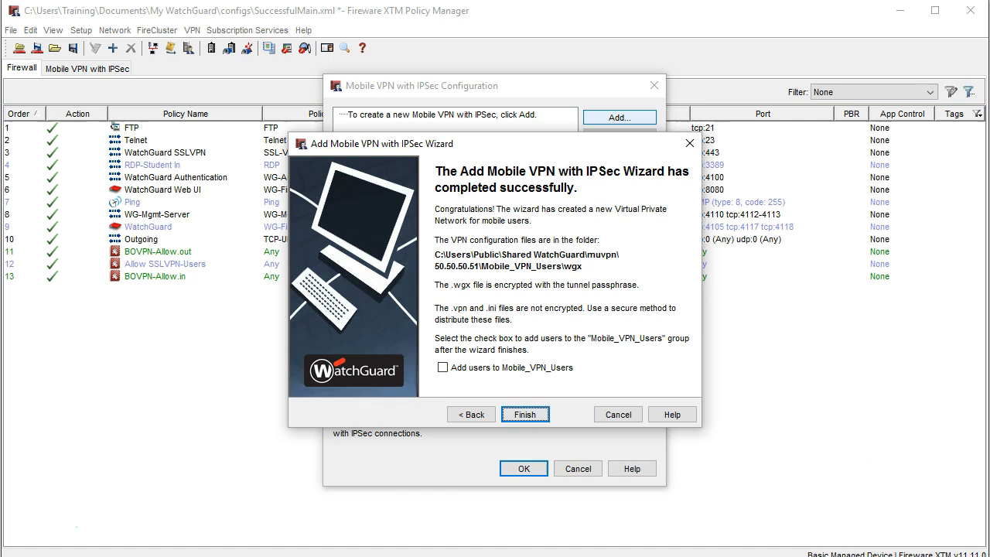
{"action": "left_click", "coordinate": [443, 367]}
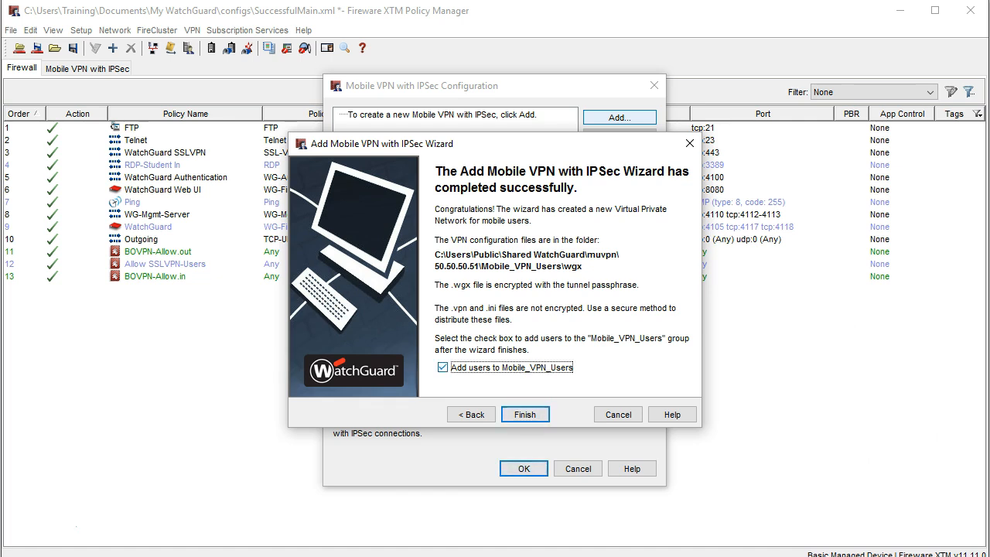
{"action": "left_click", "coordinate": [525, 415]}
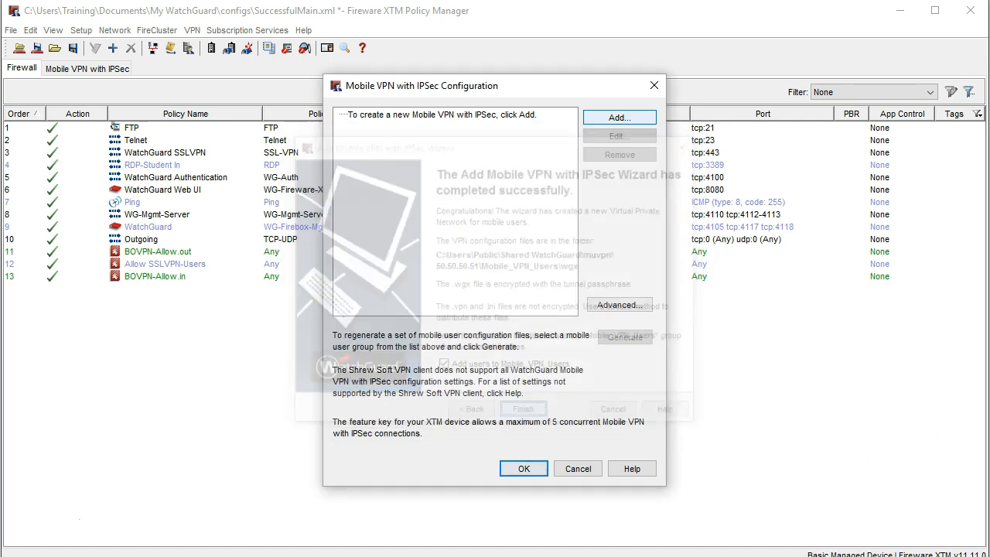
{"action": "left_click", "coordinate": [523, 468]}
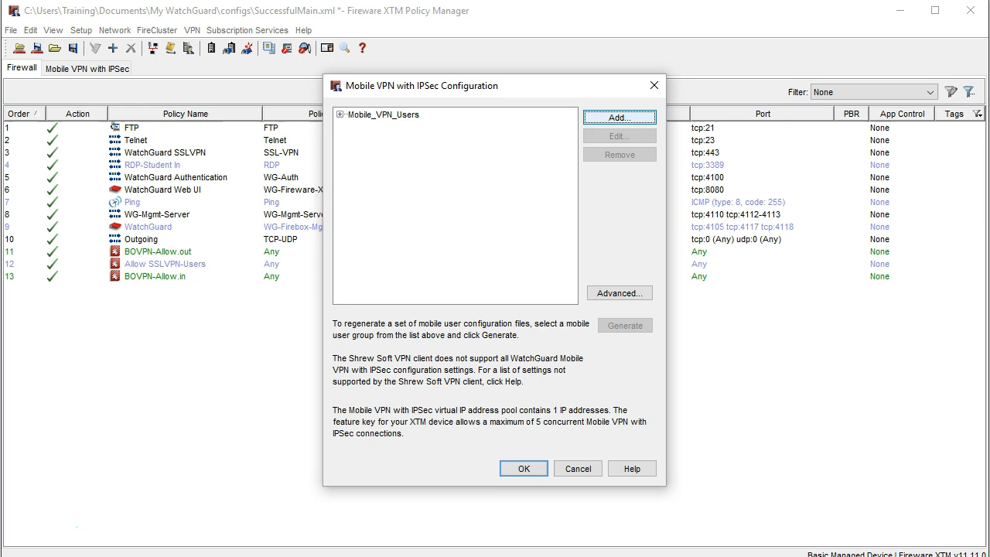
- Generate the client configuration files for the selected Mobile_VPN_Users group
{"action": "left_click", "coordinate": [384, 114]}
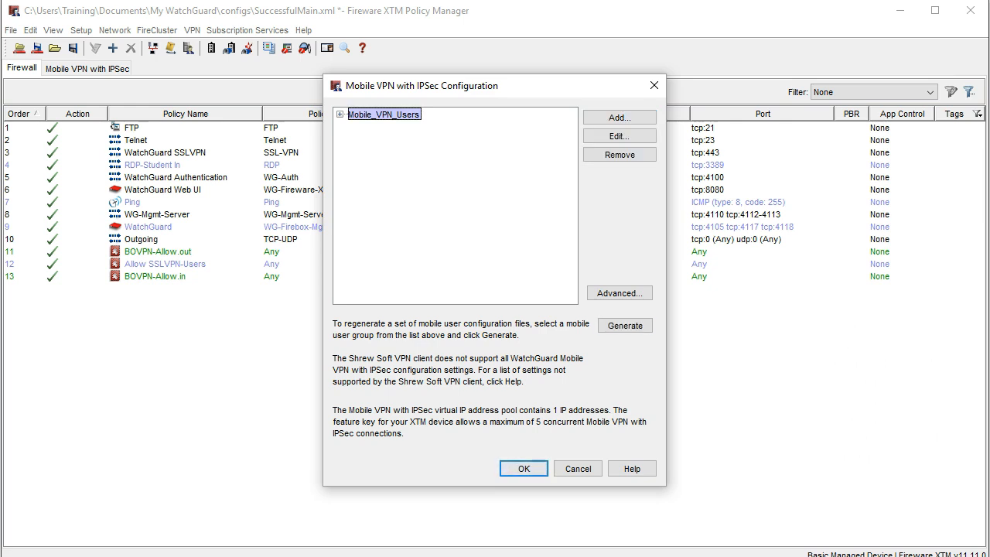
{"action": "left_click", "coordinate": [625, 325]}
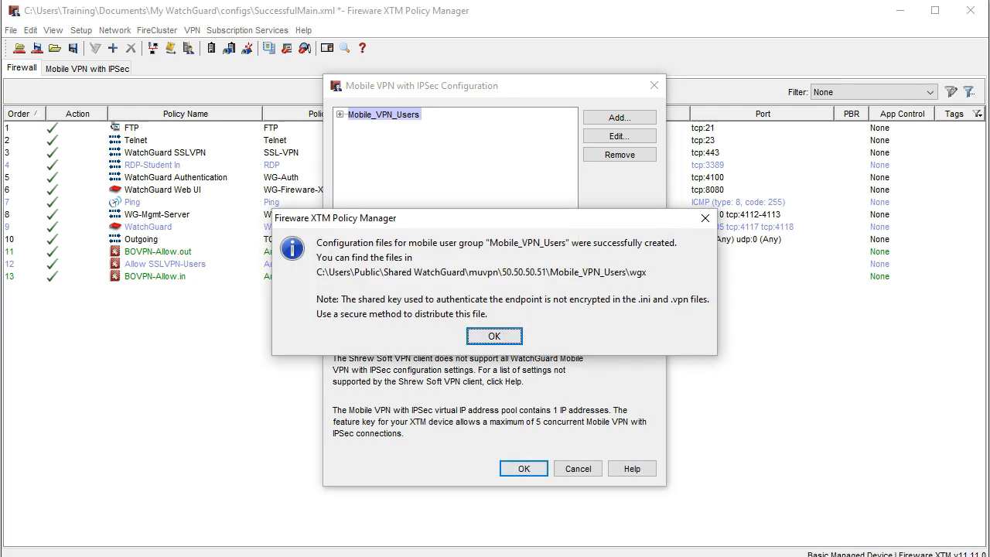